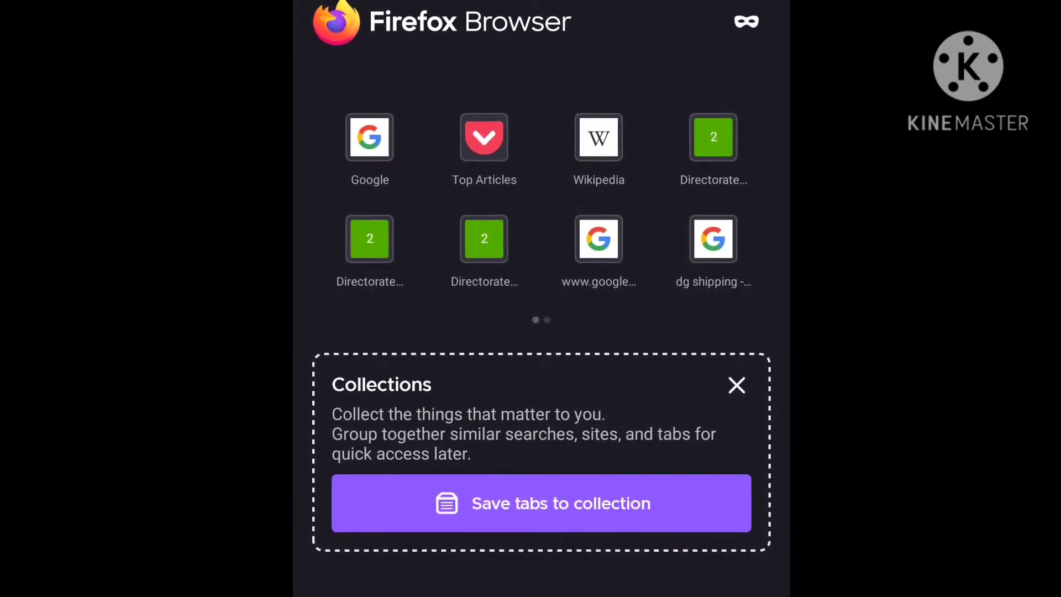
Reach the Directorate General of Shipping result and follow its E-governance sitelink.
{"action": "scroll", "scroll_direction": "up", "scroll_amount": 3}
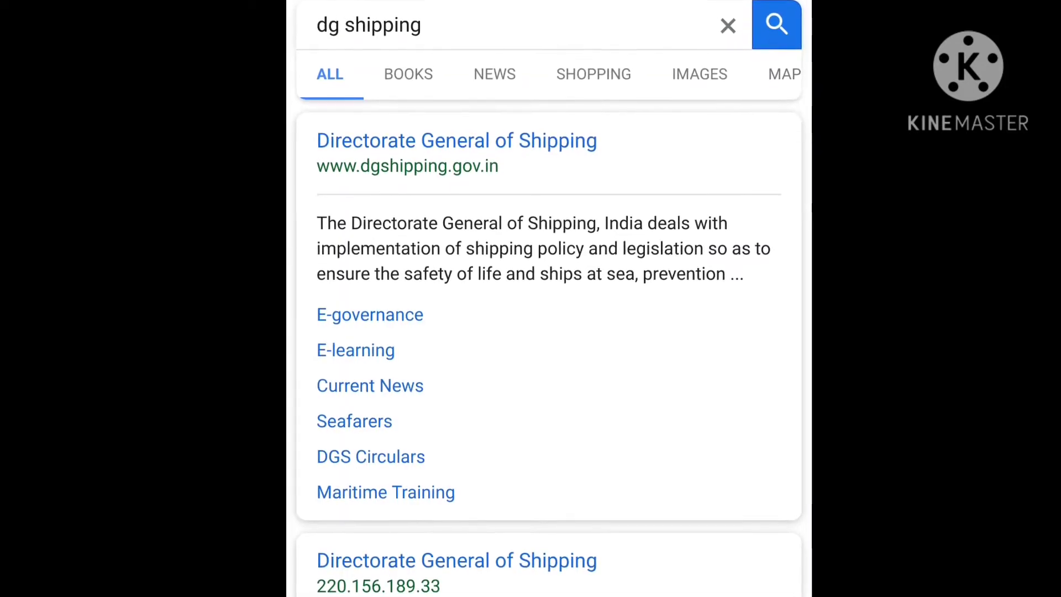
{"action": "scroll", "scroll_direction": "up", "scroll_amount": 3}
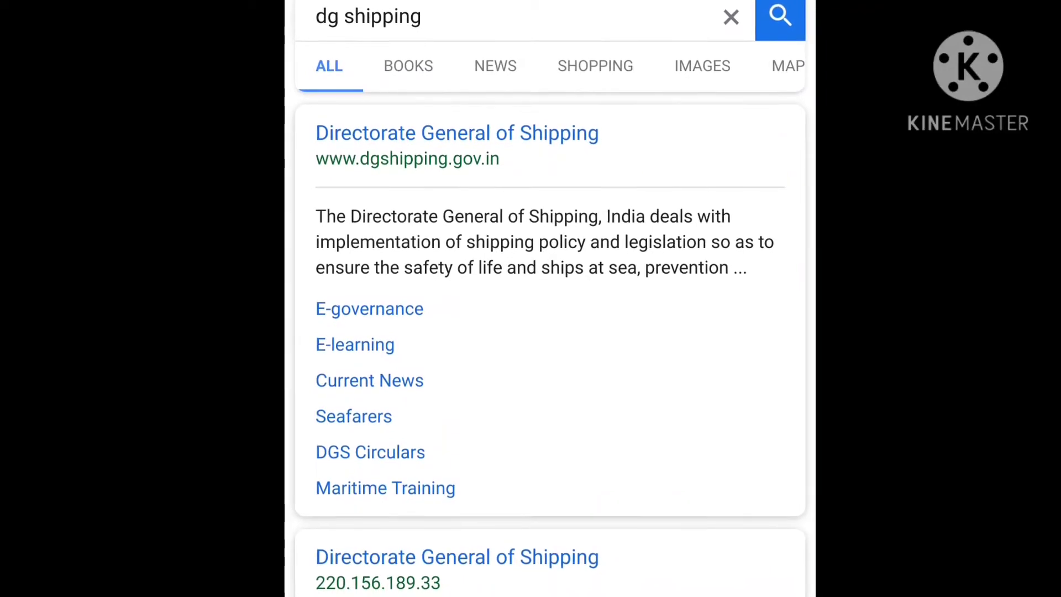
{"action": "scroll", "scroll_direction": "up", "scroll_amount": 3}
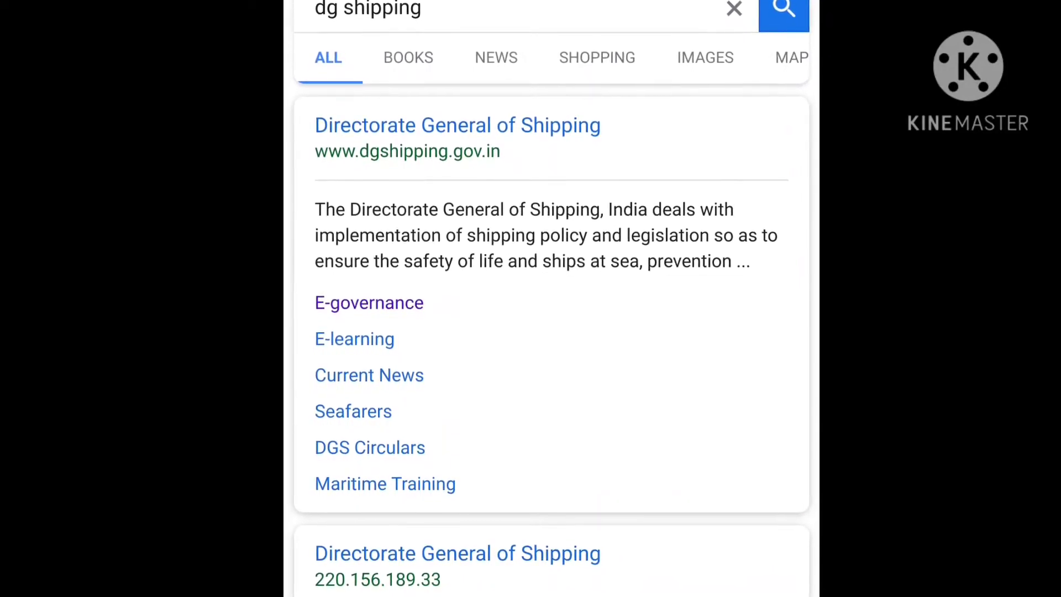
{"action": "left_click", "coordinate": [369, 303]}
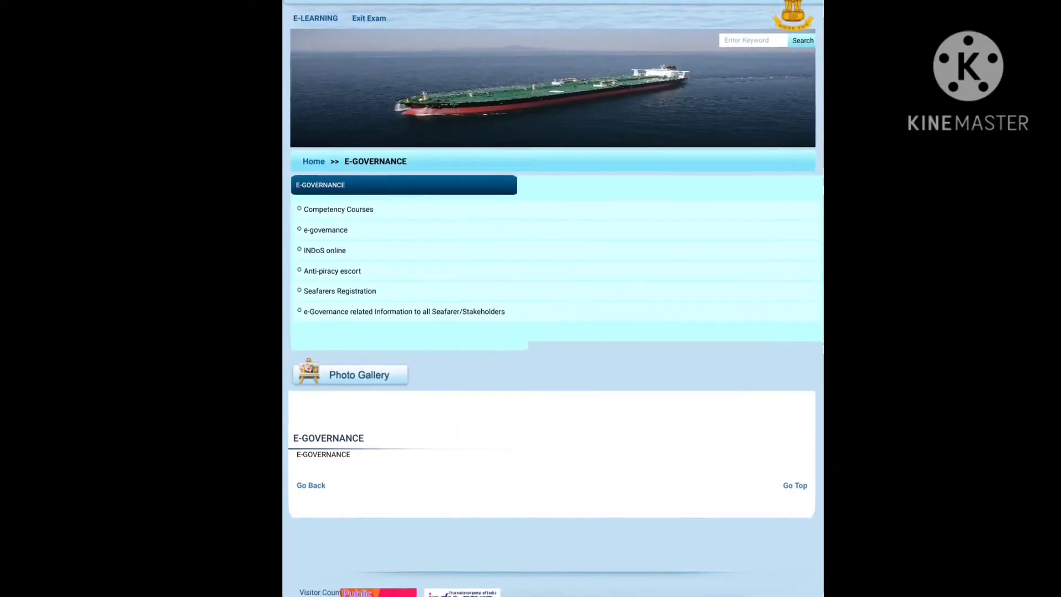
Scroll the eSamudra portal home to the login form and Ships and Seafarer modules.
{"action": "scroll", "scroll_direction": "up", "scroll_amount": 3}
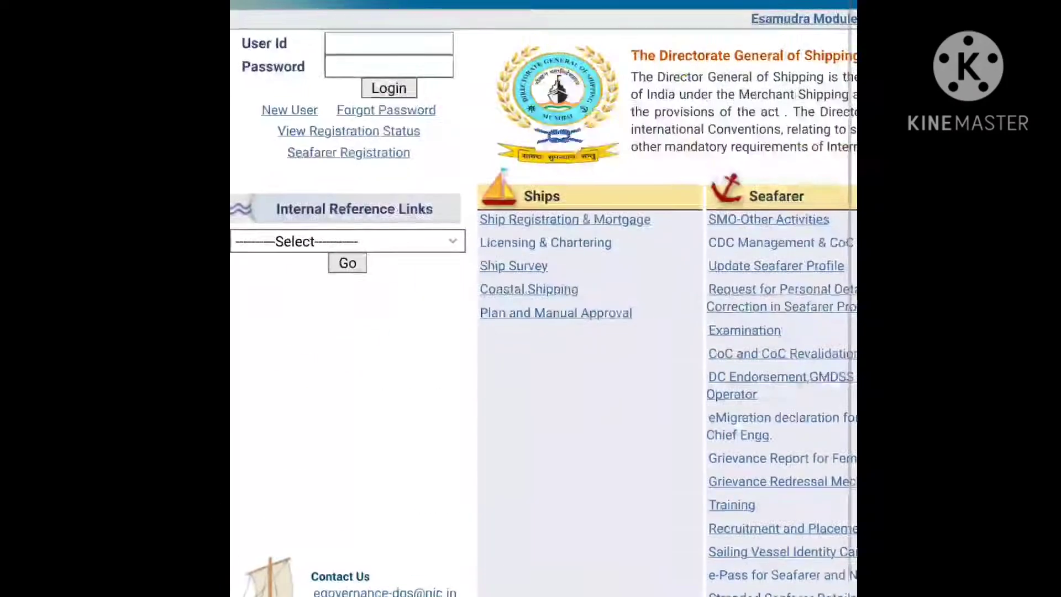
From the Seafarer Profile Documents menu, reach Upload Documents and its uploaded photo table.
{"action": "scroll", "scroll_direction": "up", "scroll_amount": 3}
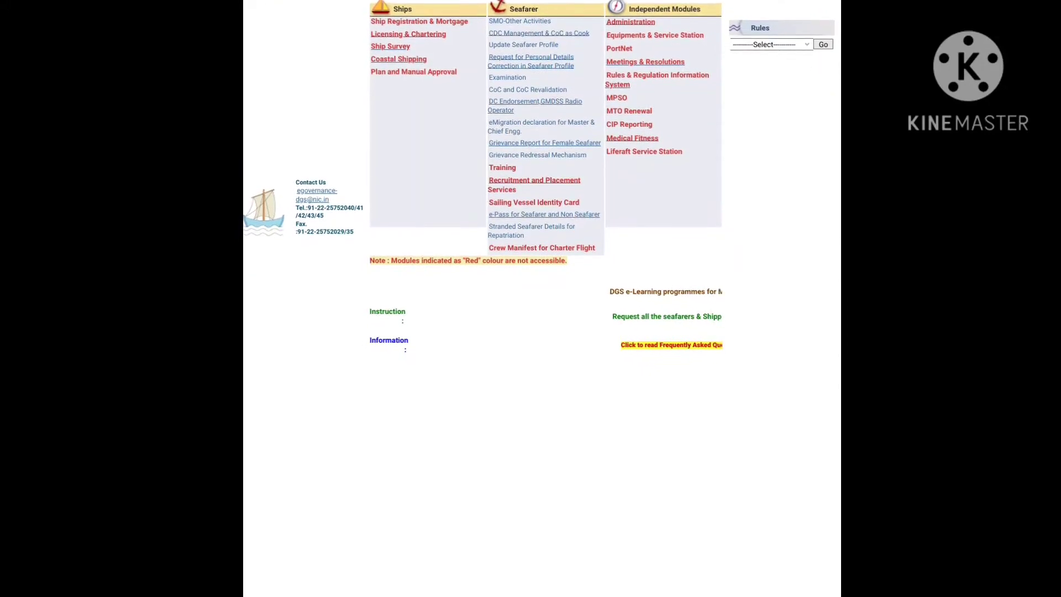
{"action": "scroll", "scroll_direction": "up", "scroll_amount": 3}
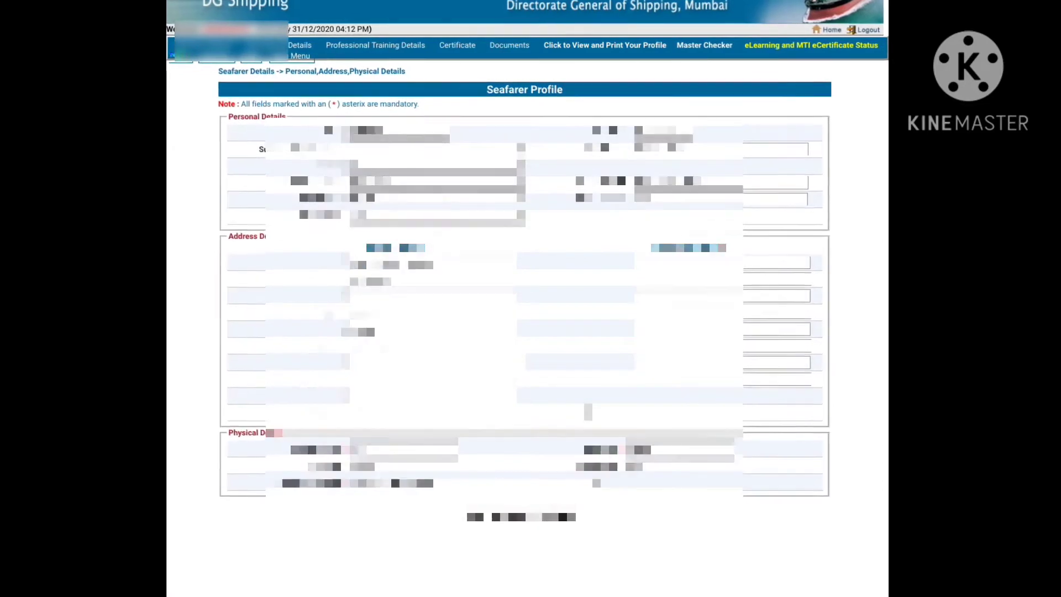
{"action": "left_click", "coordinate": [508, 45]}
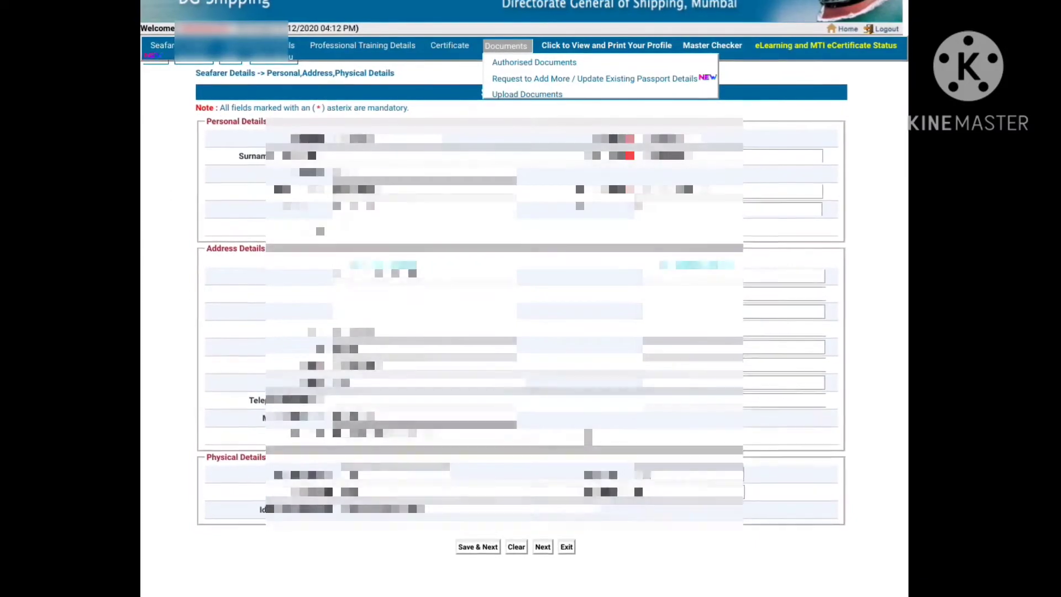
{"action": "left_click", "coordinate": [528, 94]}
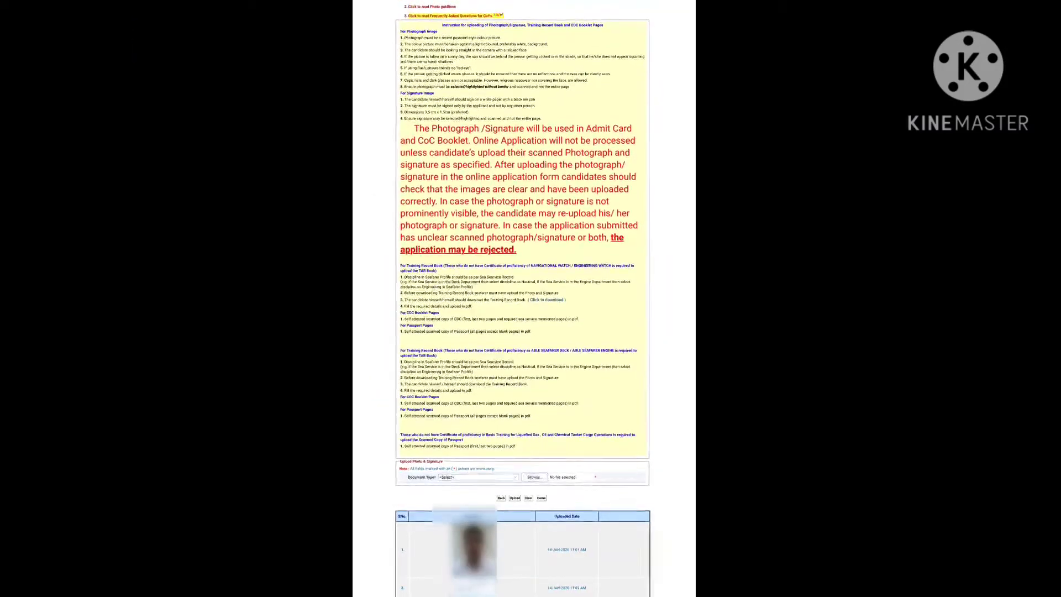
{"action": "scroll", "scroll_direction": "up", "scroll_amount": 3}
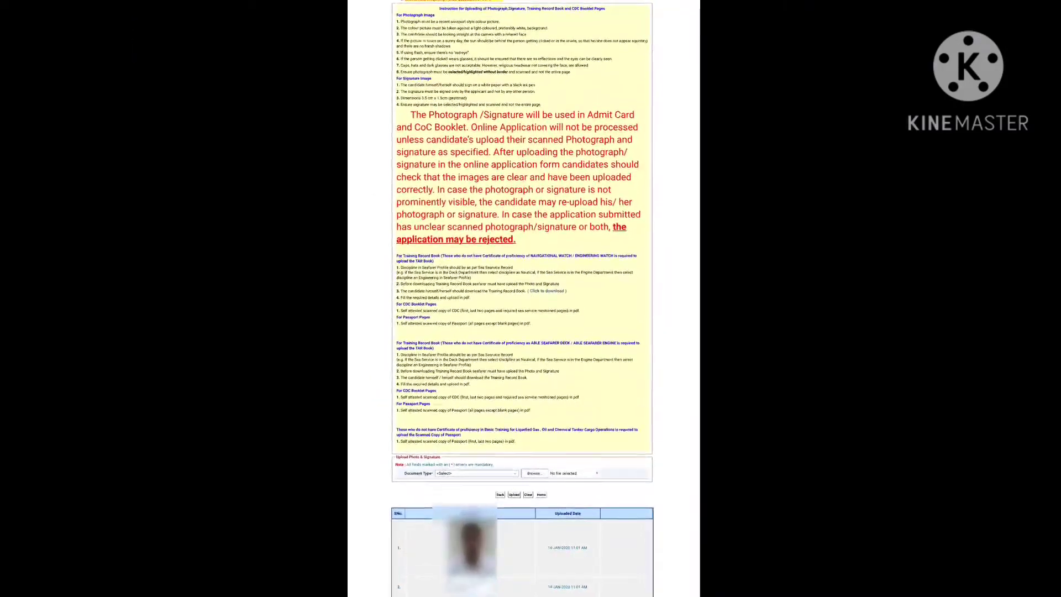